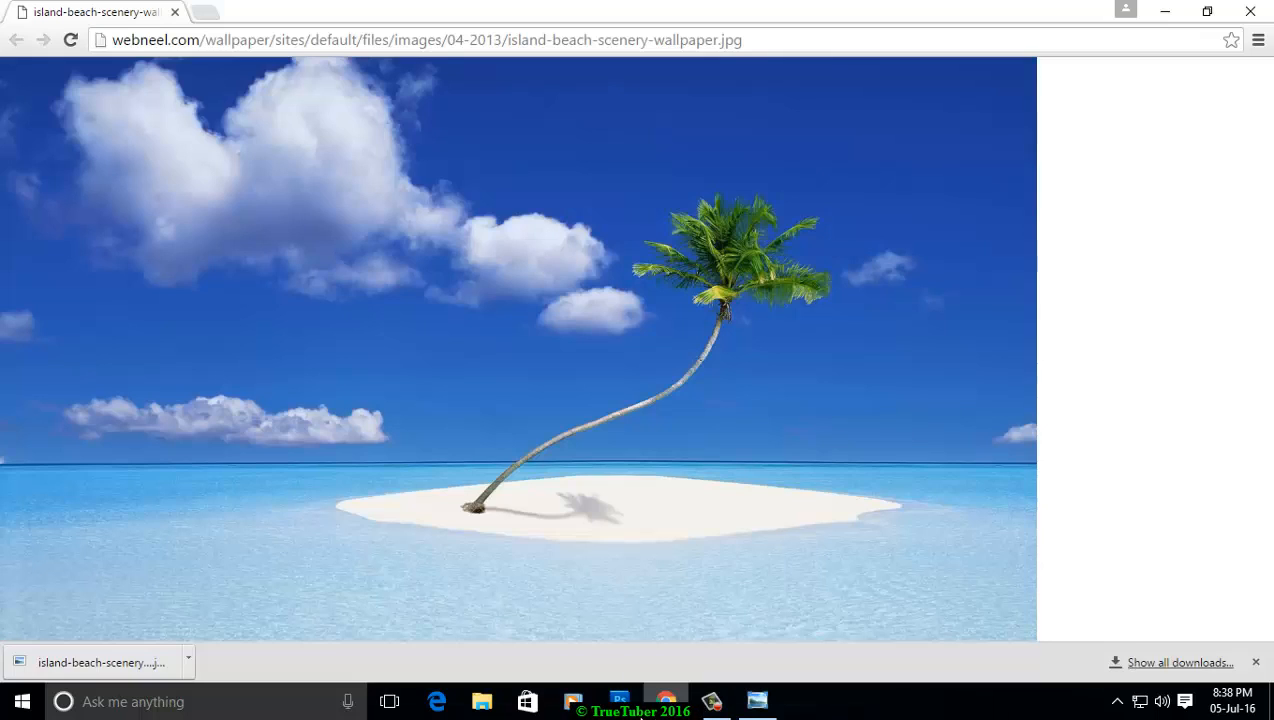
{"action": "mouse_move", "coordinate": [800, 492]}
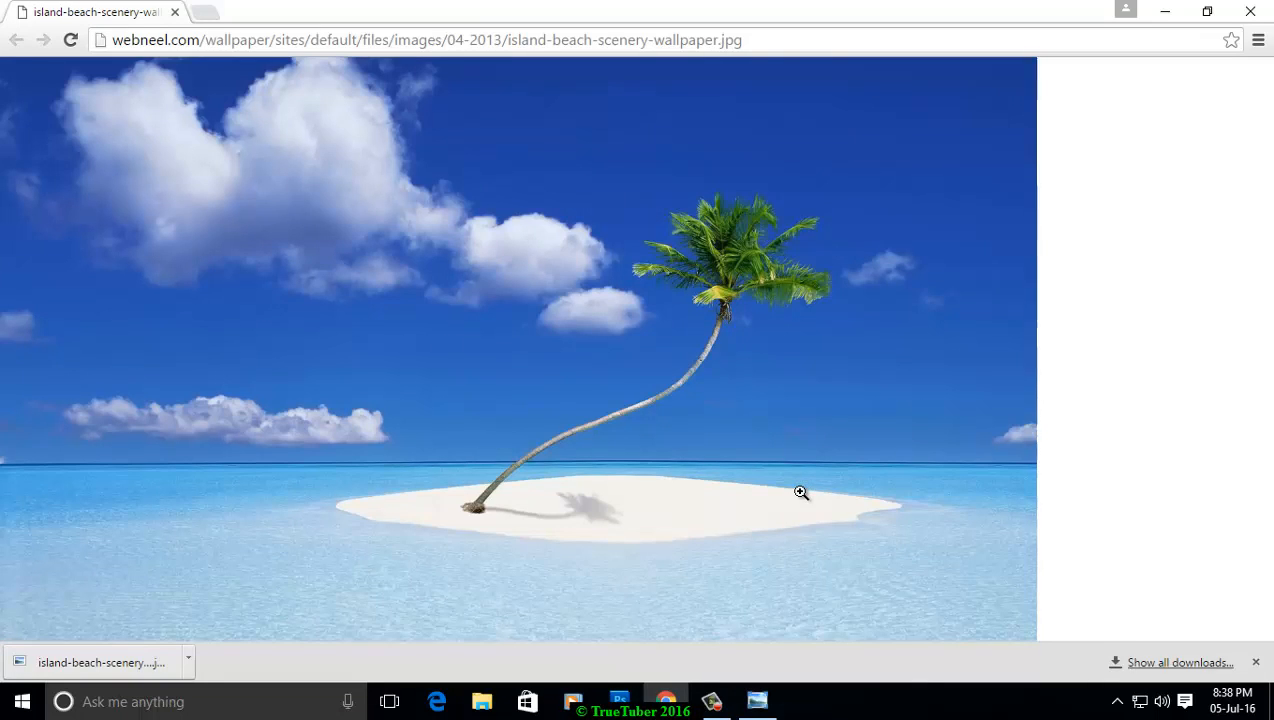
{"action": "mouse_move", "coordinate": [393, 343]}
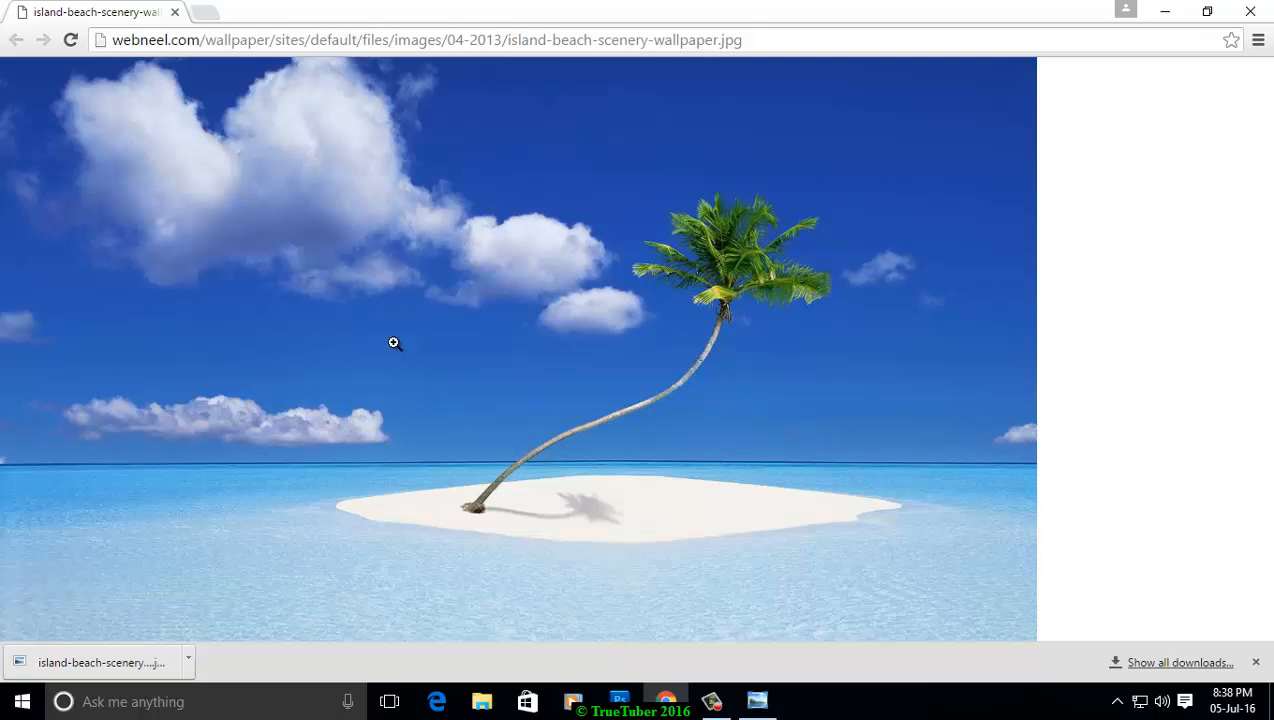
{"action": "mouse_move", "coordinate": [438, 328]}
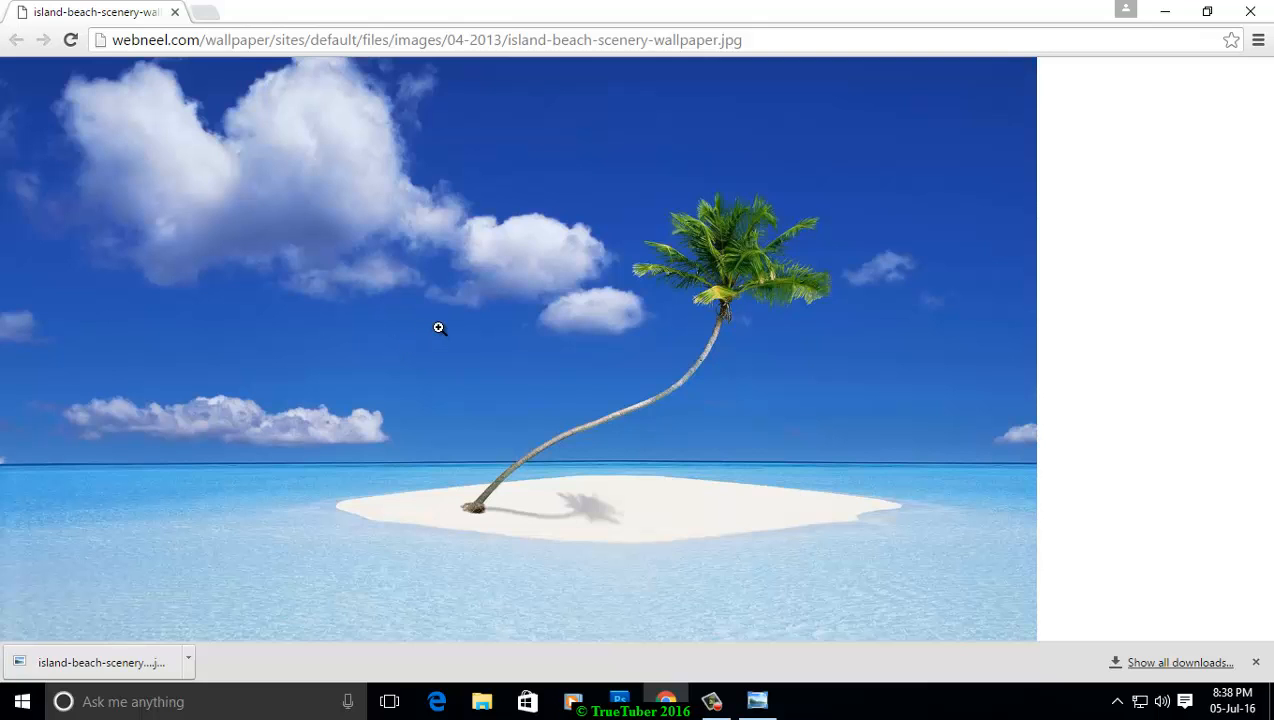
{"action": "mouse_move", "coordinate": [1165, 11]}
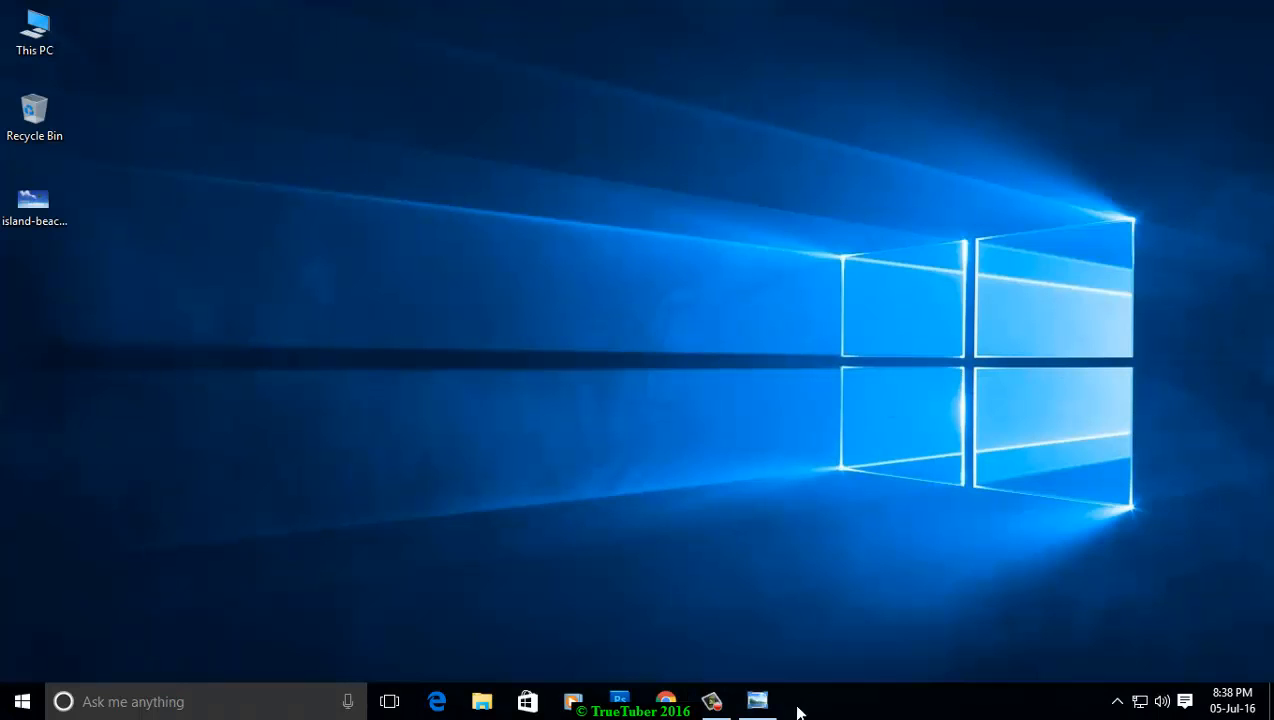
Step: Open the island-beach-scenery-wallpaper image from the desktop in Windows Photo Viewer
{"action": "left_click", "coordinate": [35, 210]}
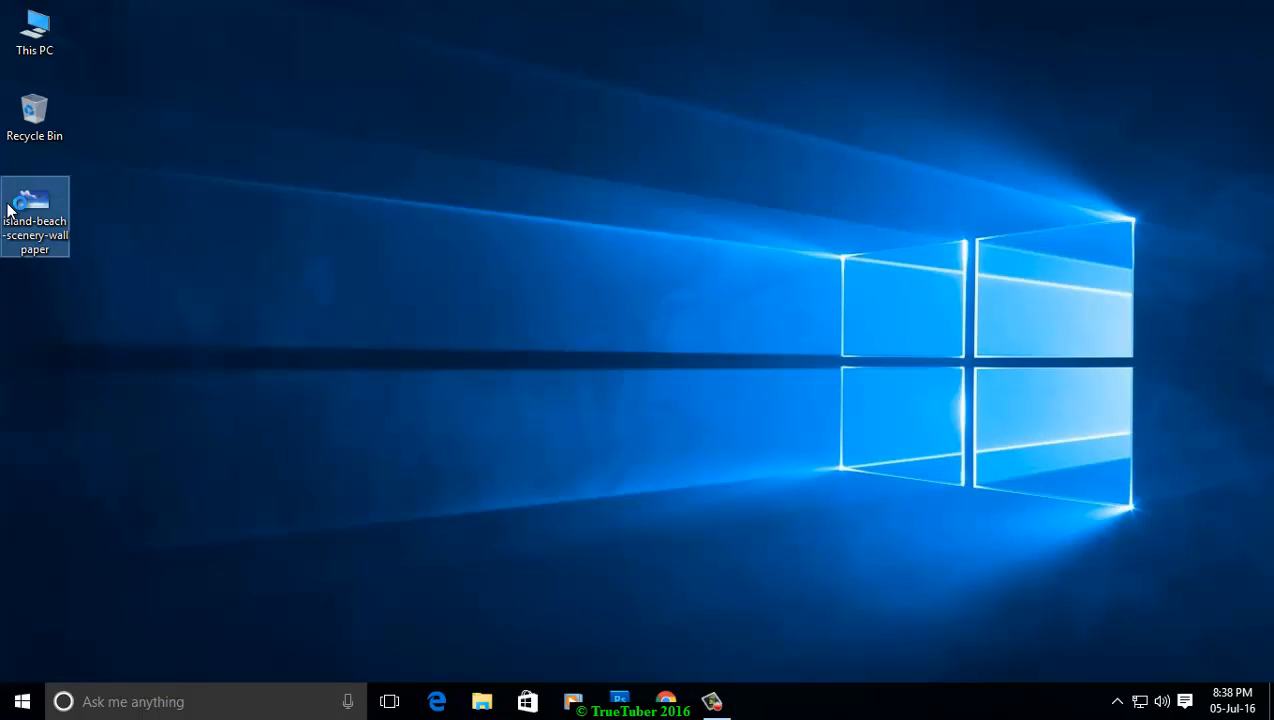
{"action": "double_click", "coordinate": [35, 205]}
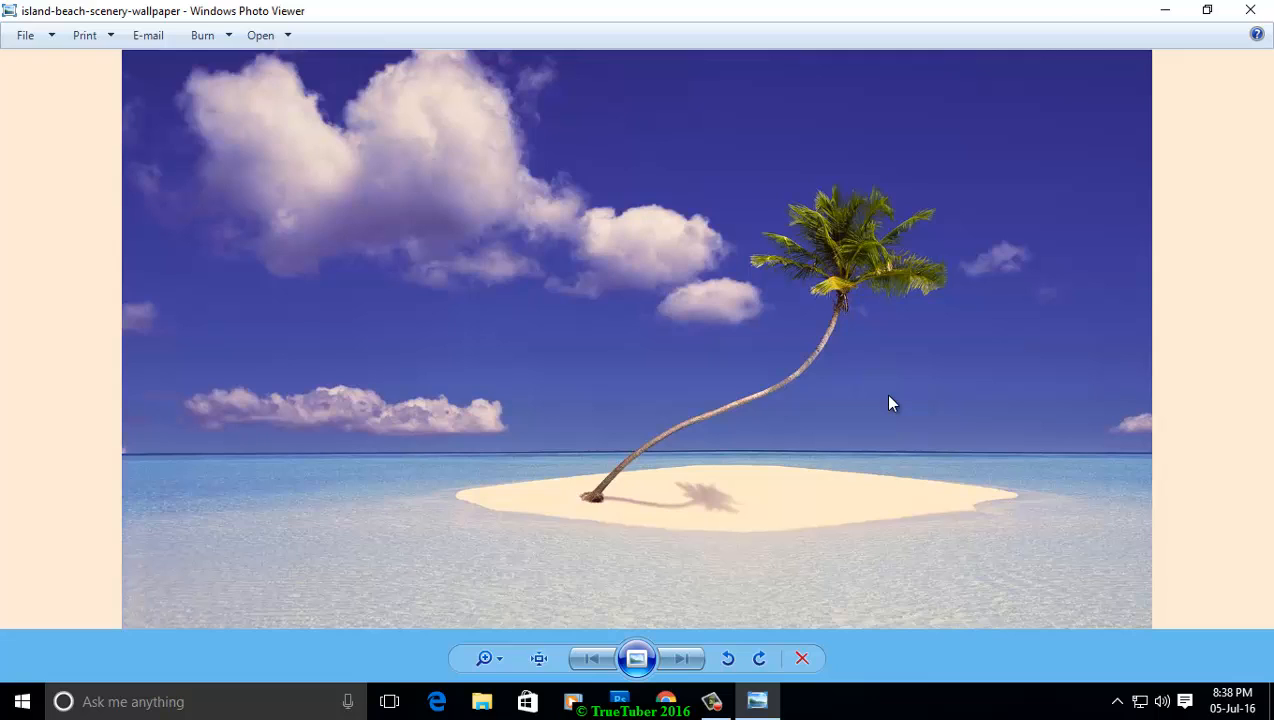
{"action": "mouse_move", "coordinate": [1209, 10]}
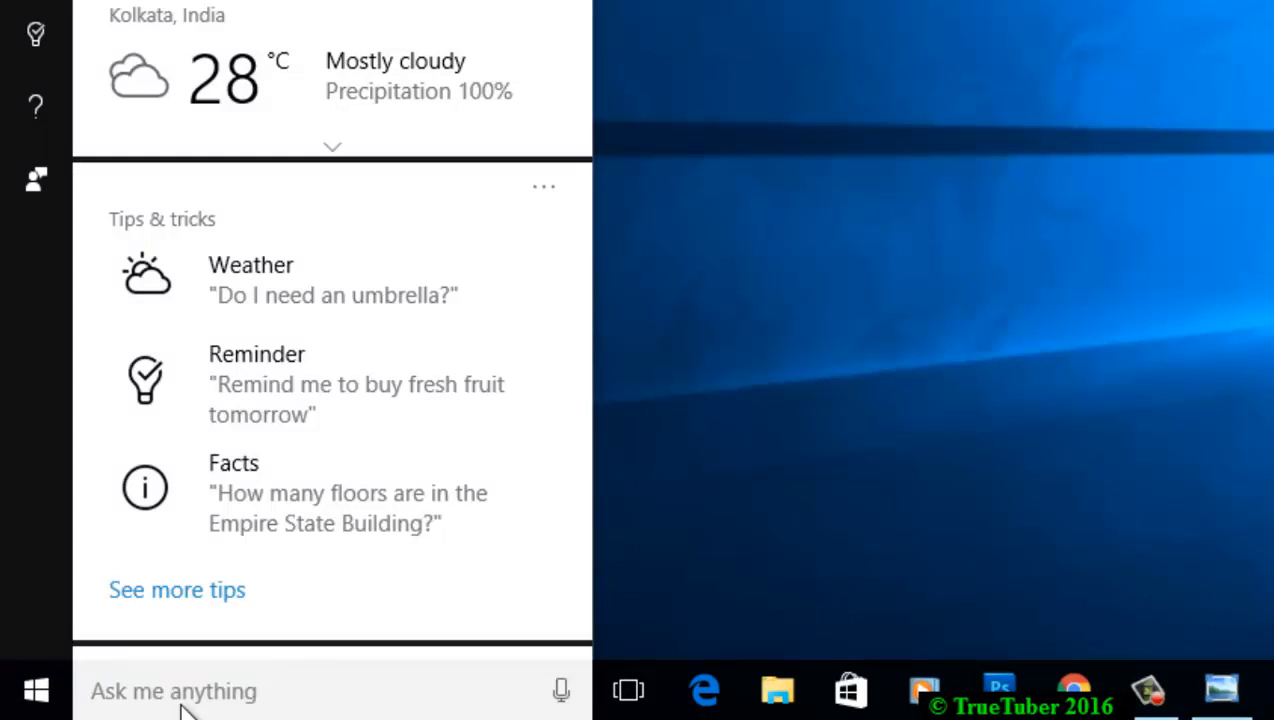
Step: Search Windows for "color" to reach Color Management
{"action": "type", "text": "color"}
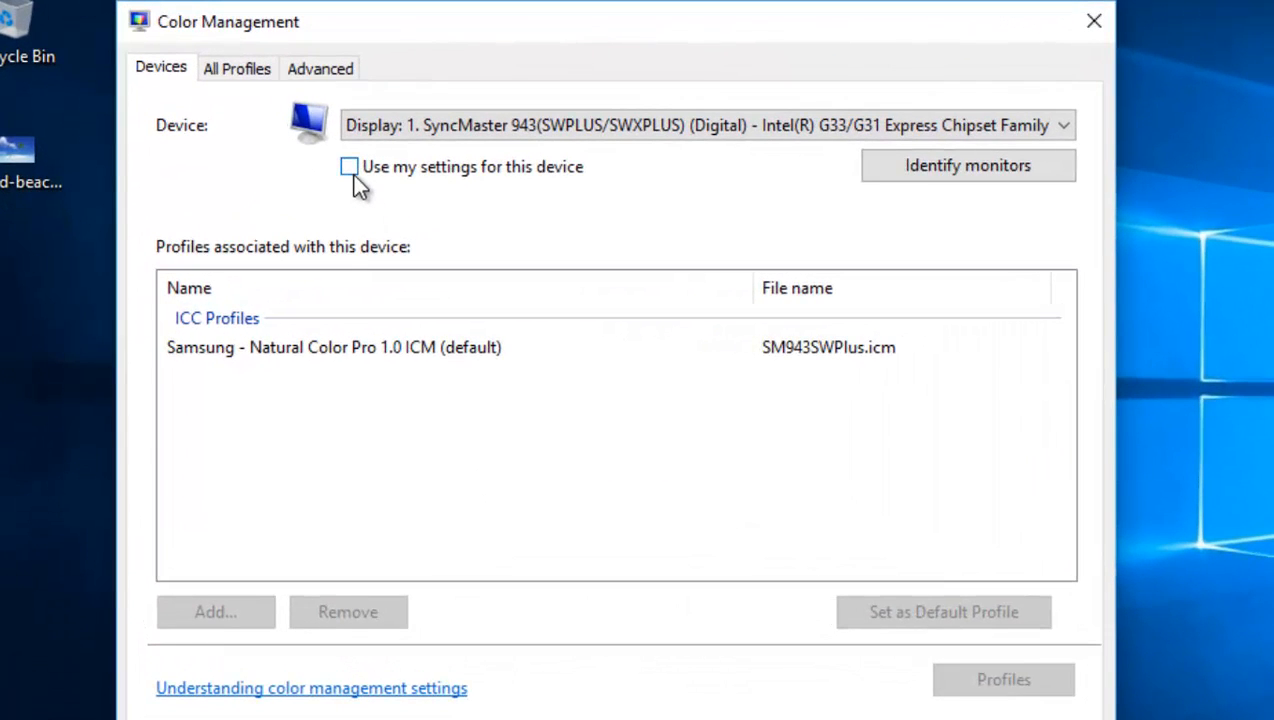
Step: Enable custom settings for the SyncMaster display and remove the Samsung Natural Color Pro profile
{"action": "left_click", "coordinate": [349, 166]}
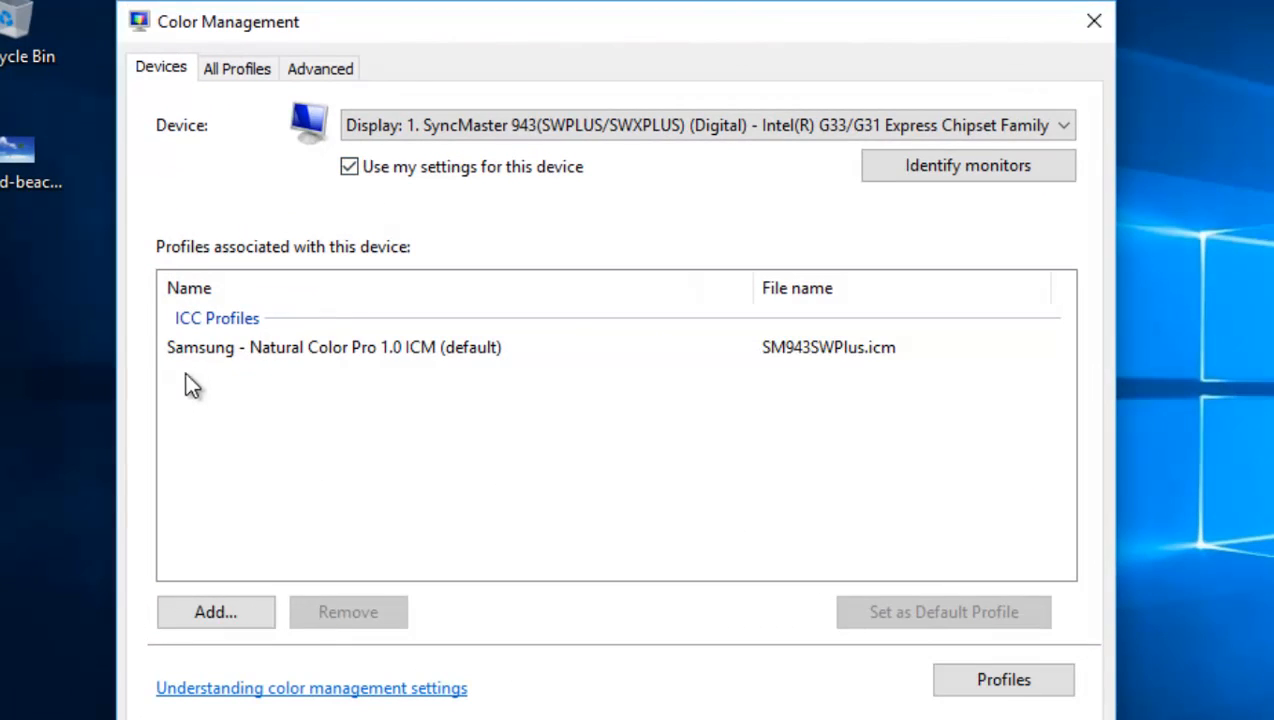
{"action": "left_click", "coordinate": [334, 347]}
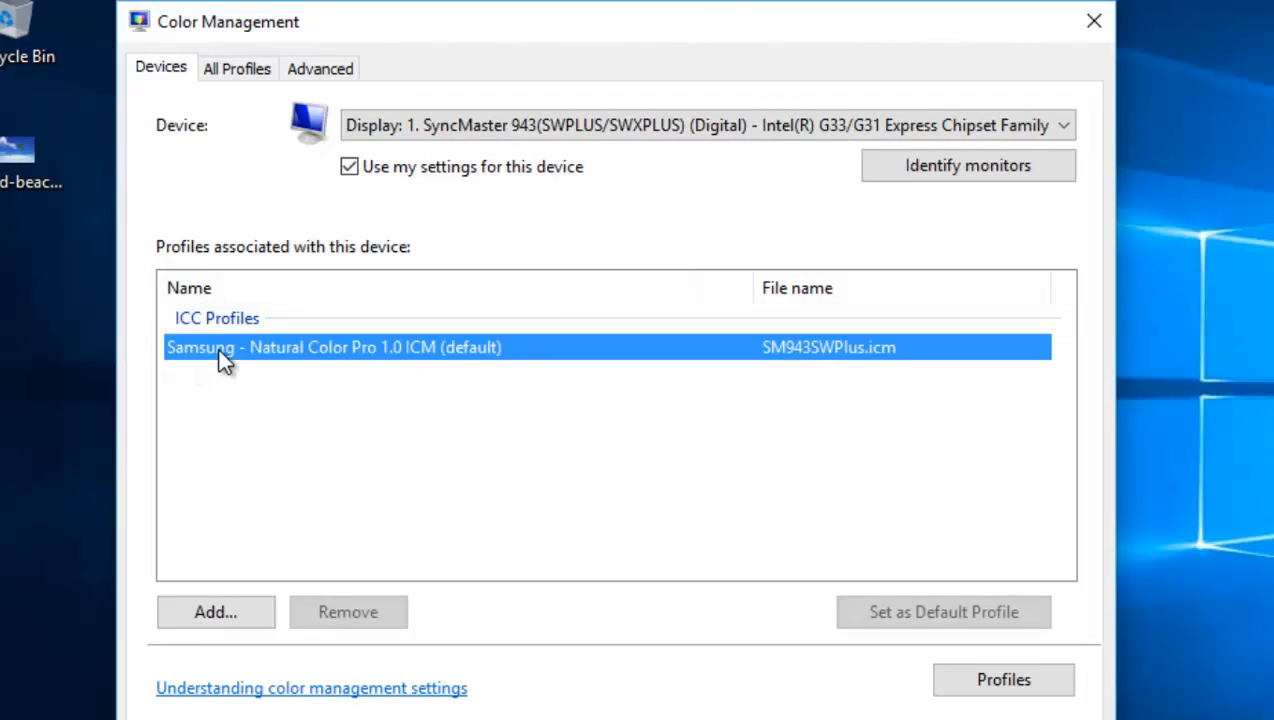
{"action": "left_click", "coordinate": [347, 611]}
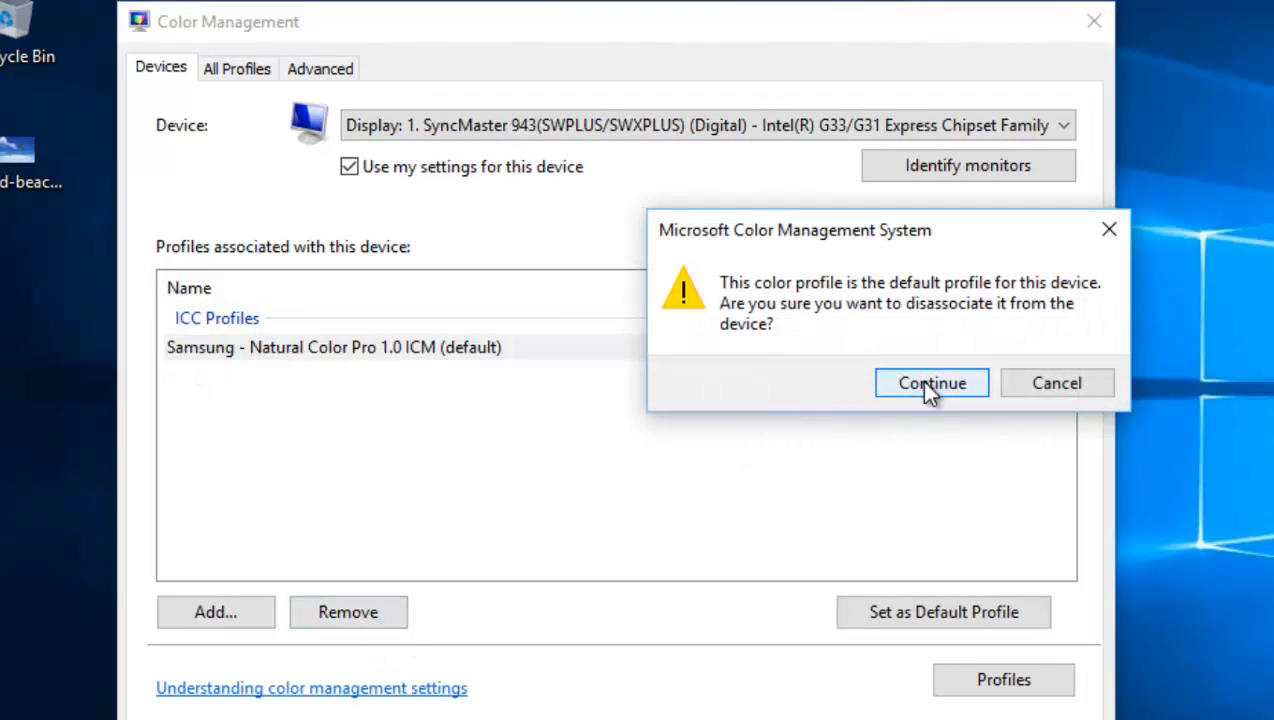
{"action": "left_click", "coordinate": [931, 383]}
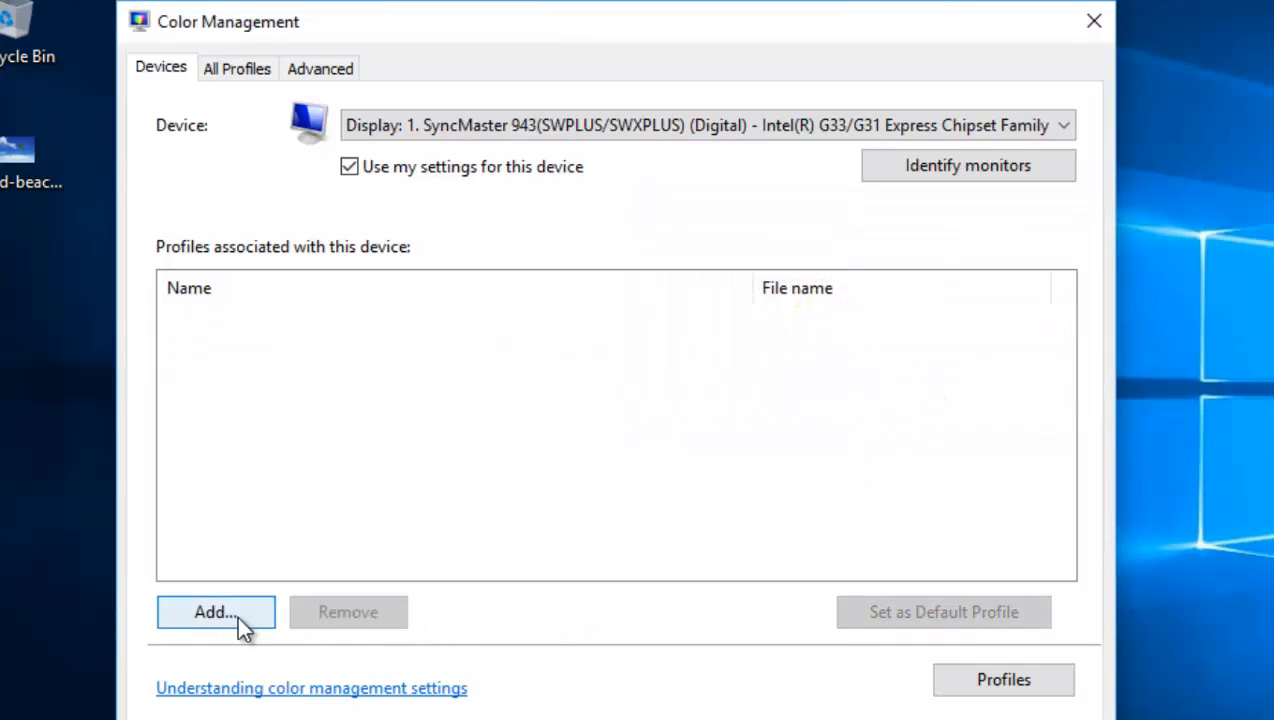
Step: Associate the sRGB IEC61966-2.1 profile with the display
{"action": "left_click", "coordinate": [215, 611]}
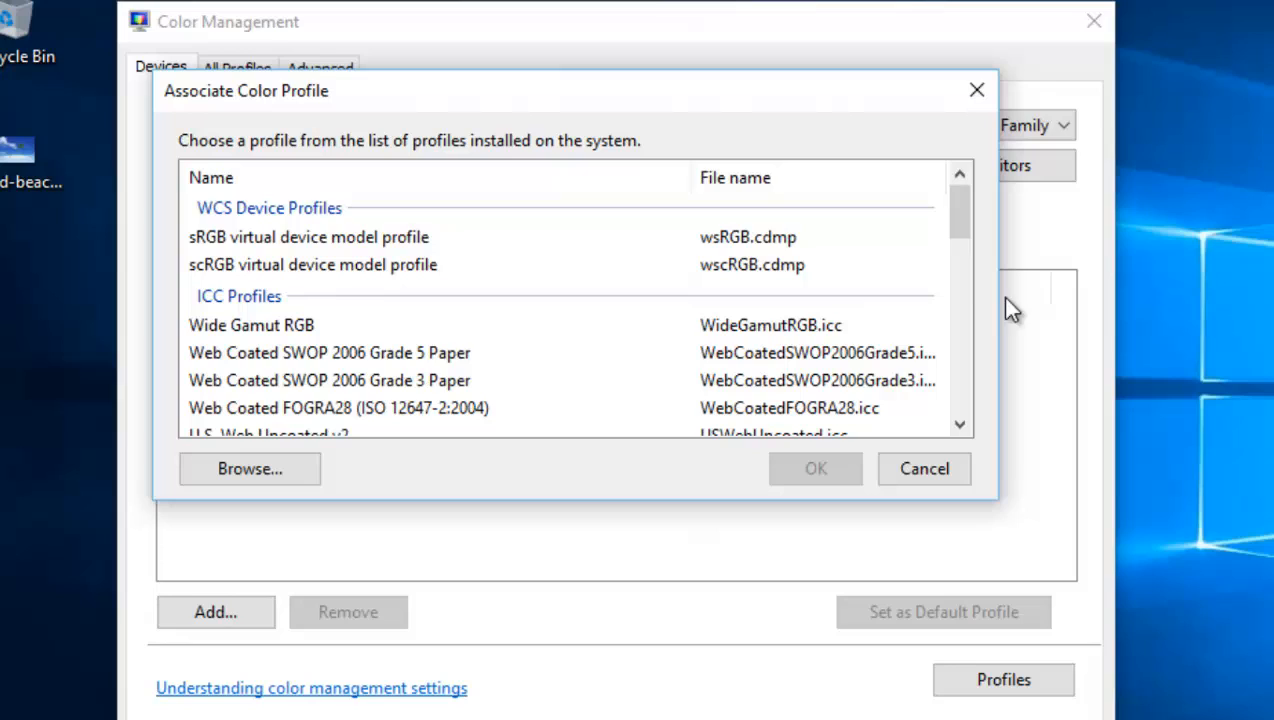
{"action": "scroll", "scroll_direction": "down", "scroll_amount": 3}
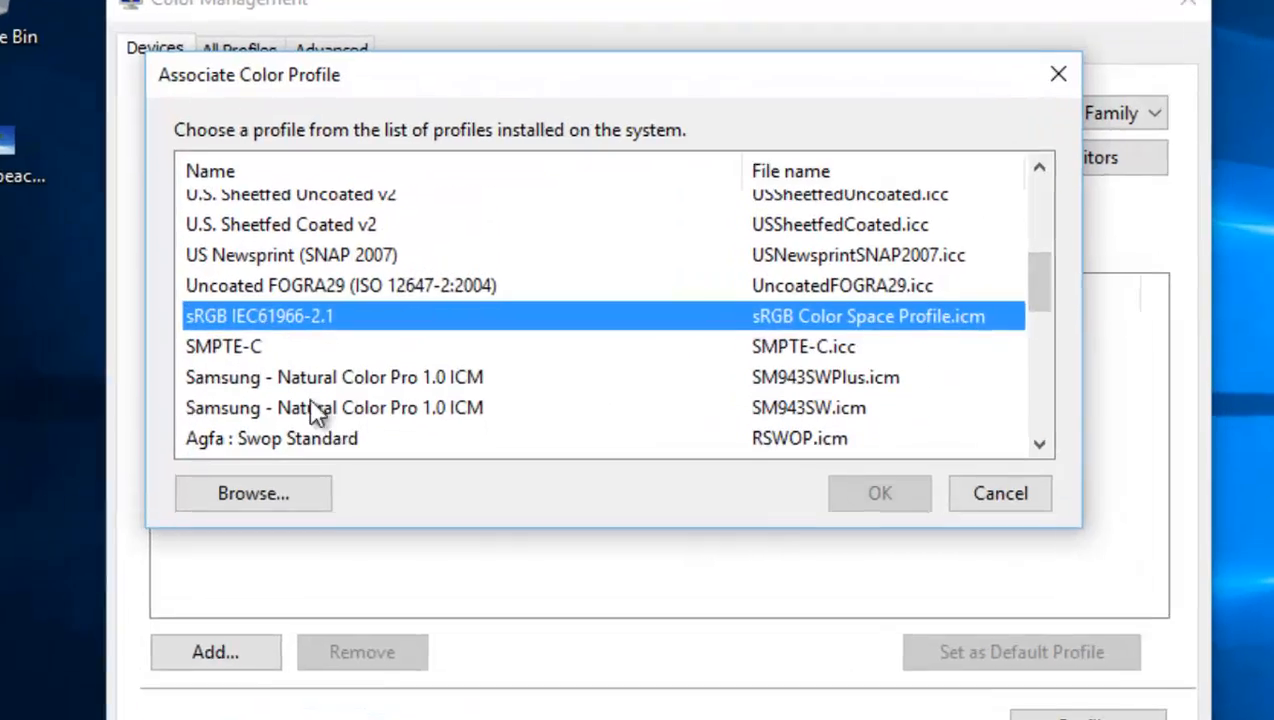
{"action": "left_click", "coordinate": [878, 493]}
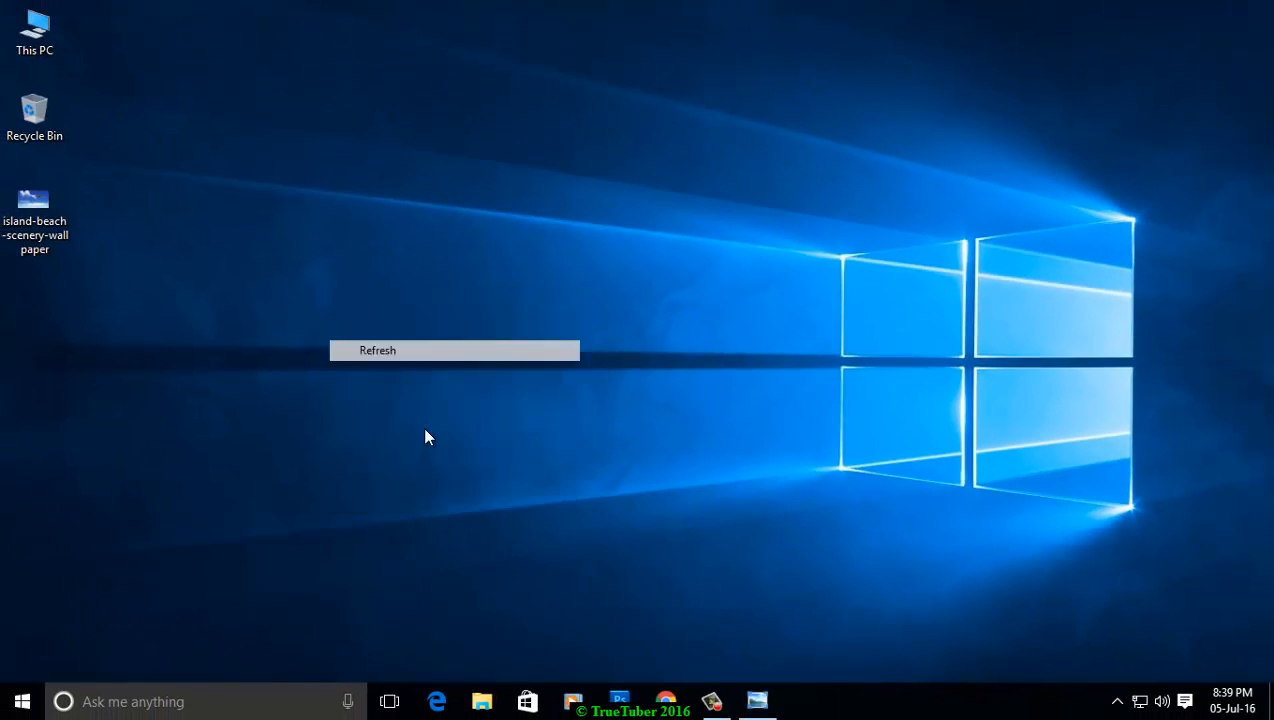
Step: Restore the beach wallpaper in Photo Viewer to check its corrected blue sky
{"action": "left_click", "coordinate": [378, 350]}
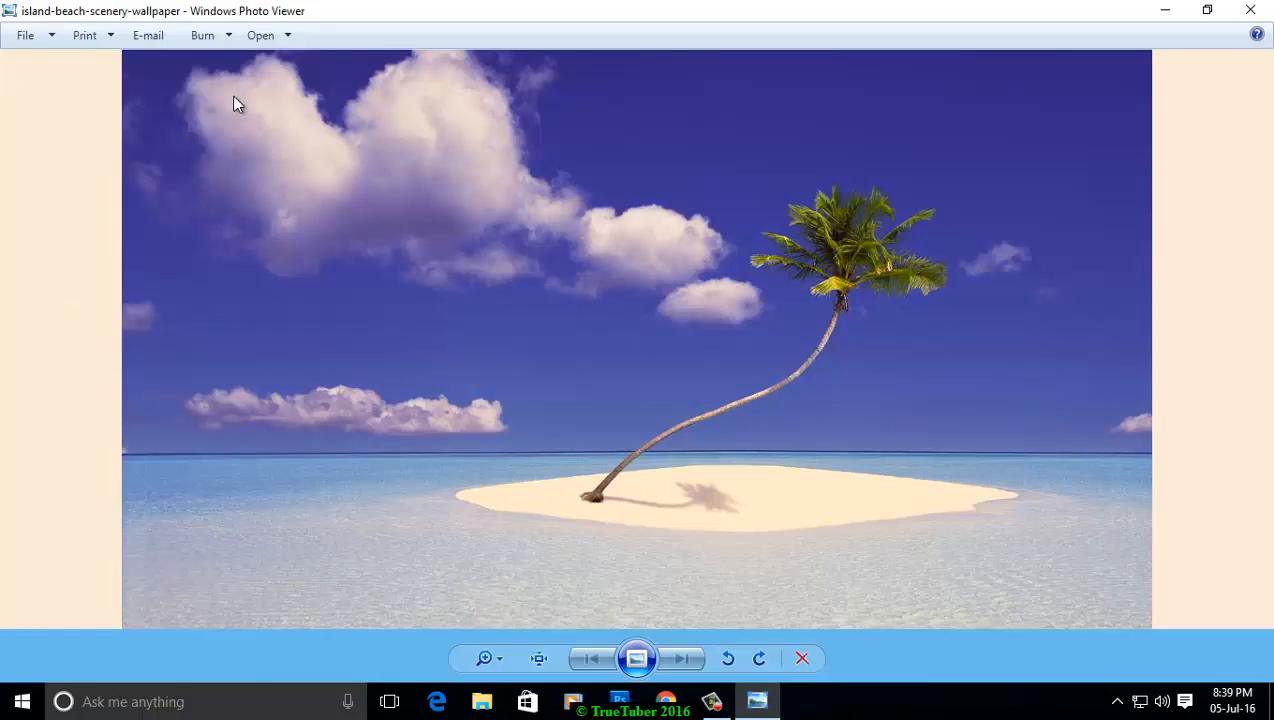
{"action": "mouse_move", "coordinate": [757, 700]}
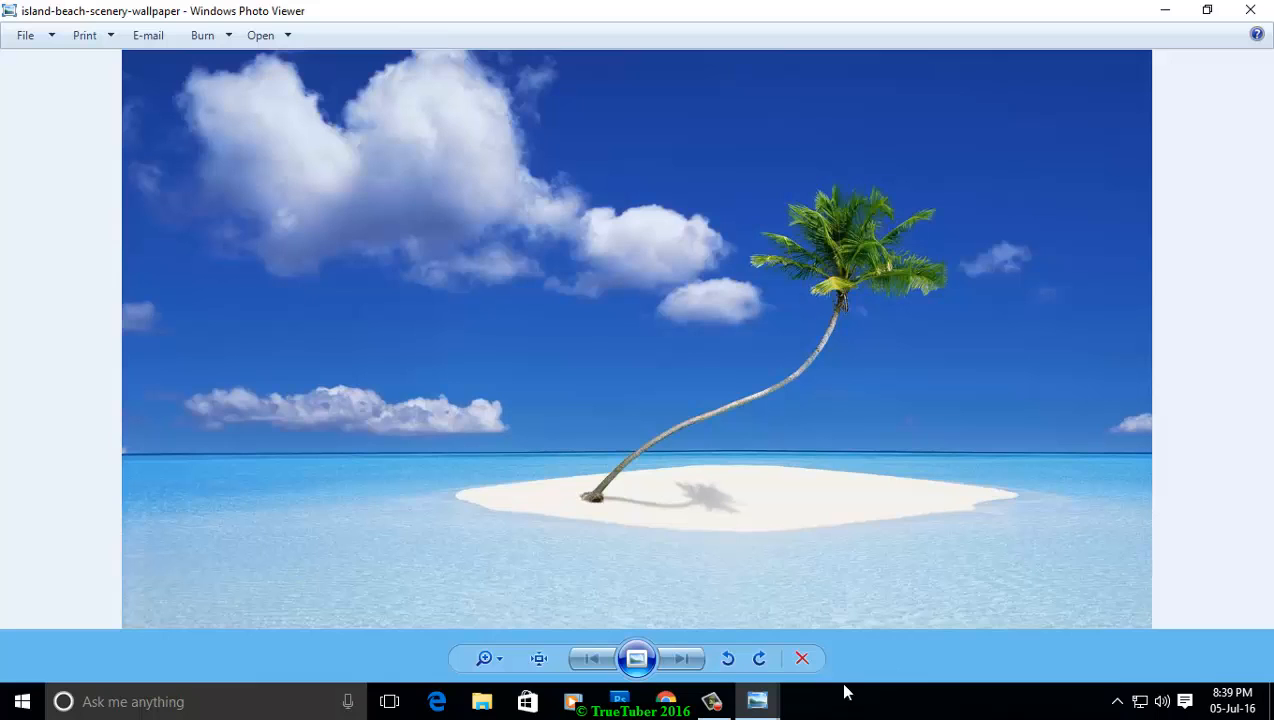
{"action": "mouse_move", "coordinate": [74, 255]}
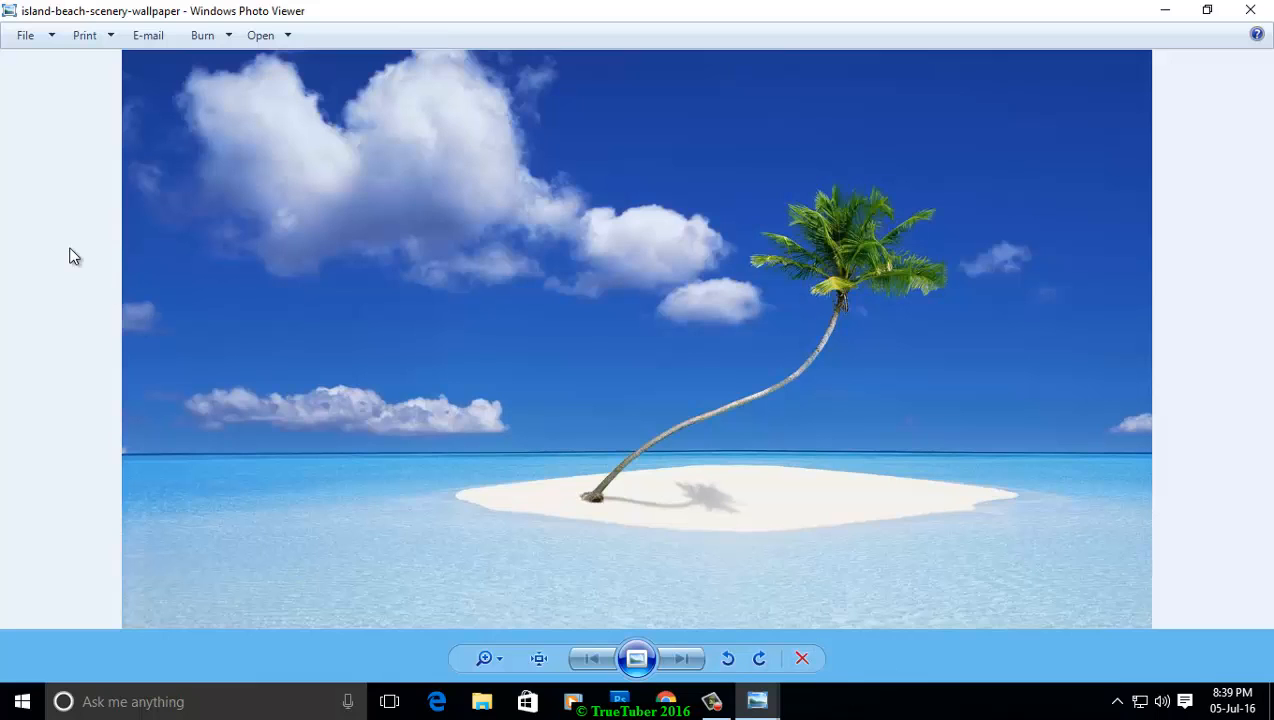